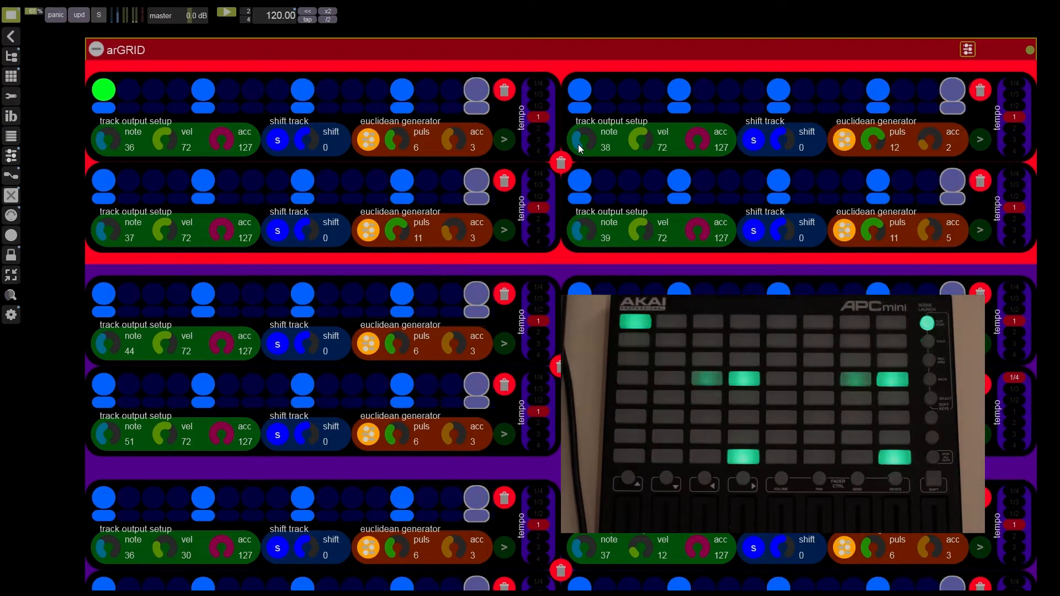
# Step: Toggle the top-left arGRID track's first step off and on, leaving it lit green with shift -1
pyautogui.click(104, 89)
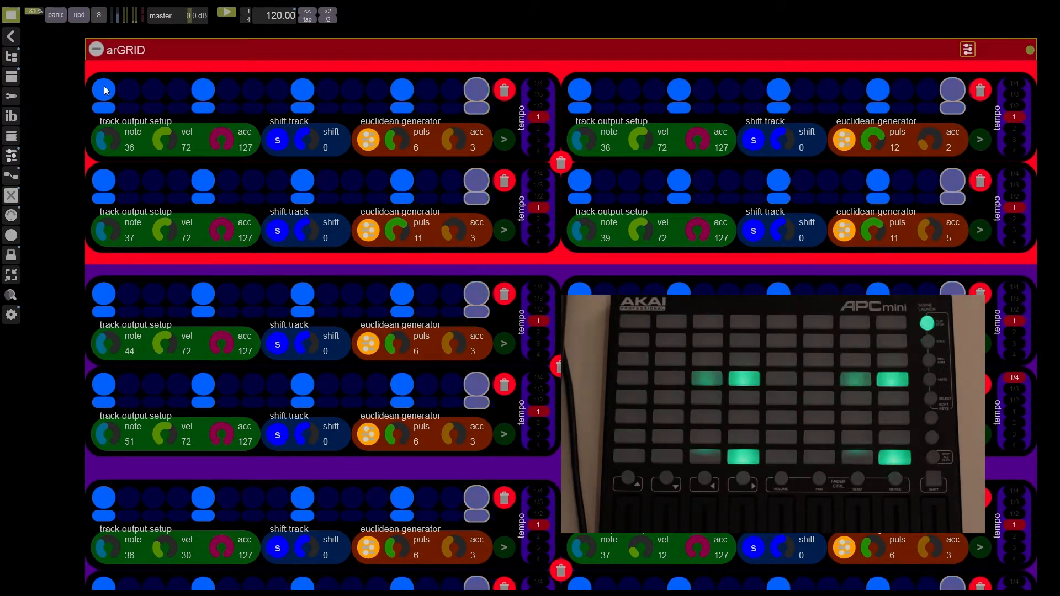
pyautogui.click(103, 89)
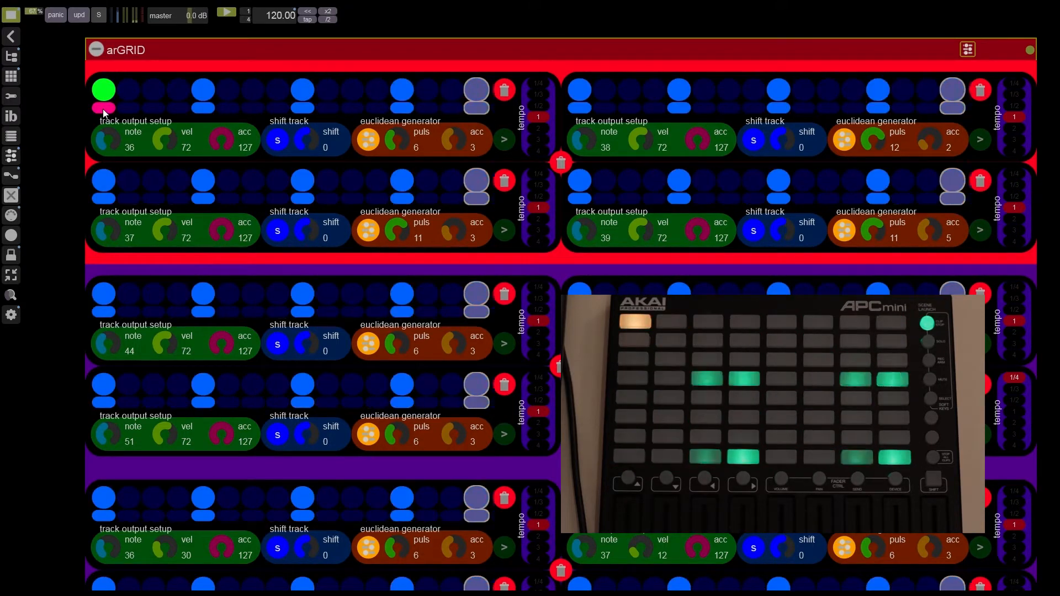
pyautogui.click(103, 90)
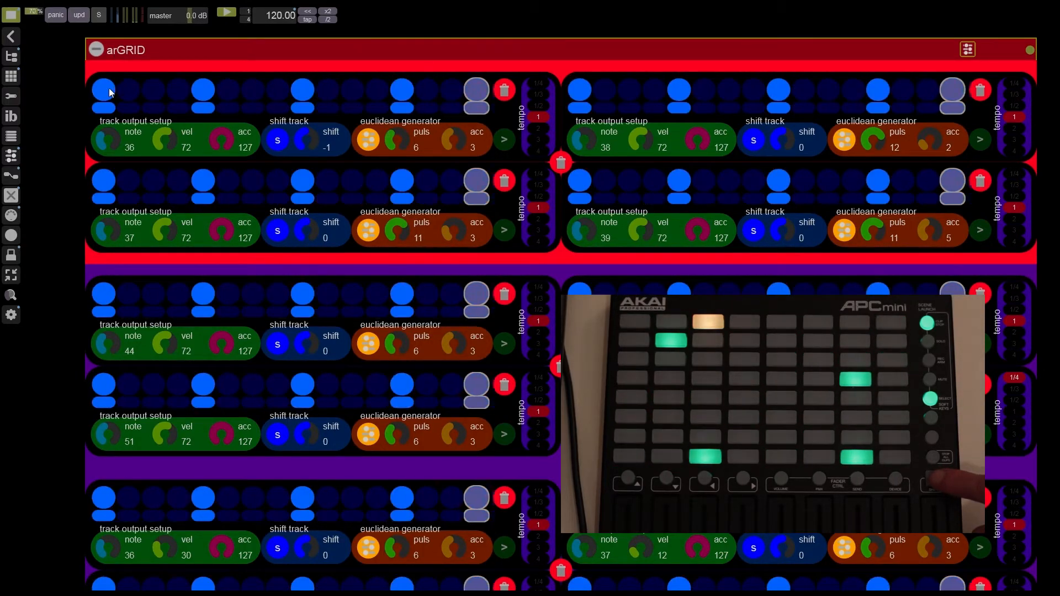
pyautogui.click(104, 90)
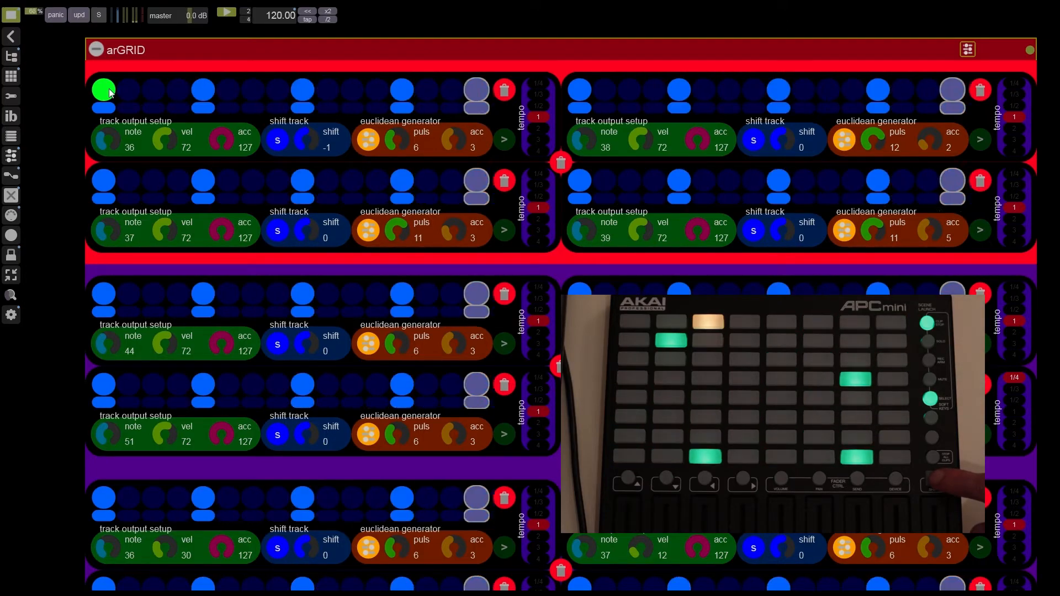